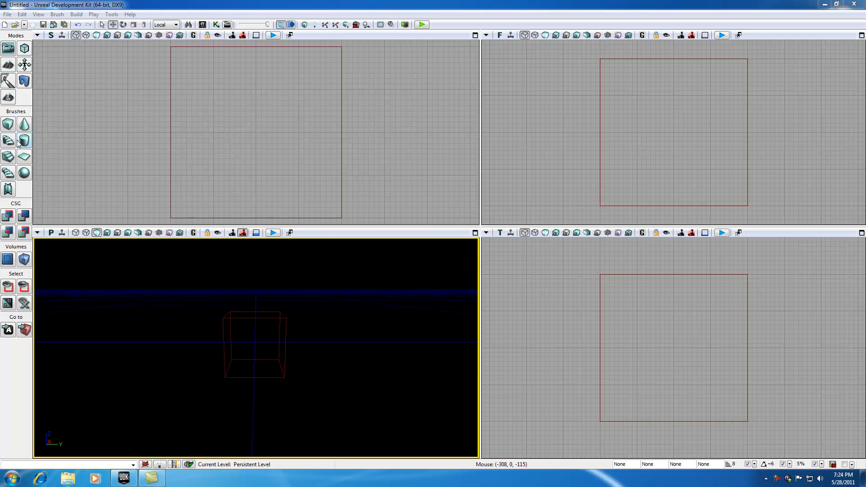
mouse_move(42, 186)
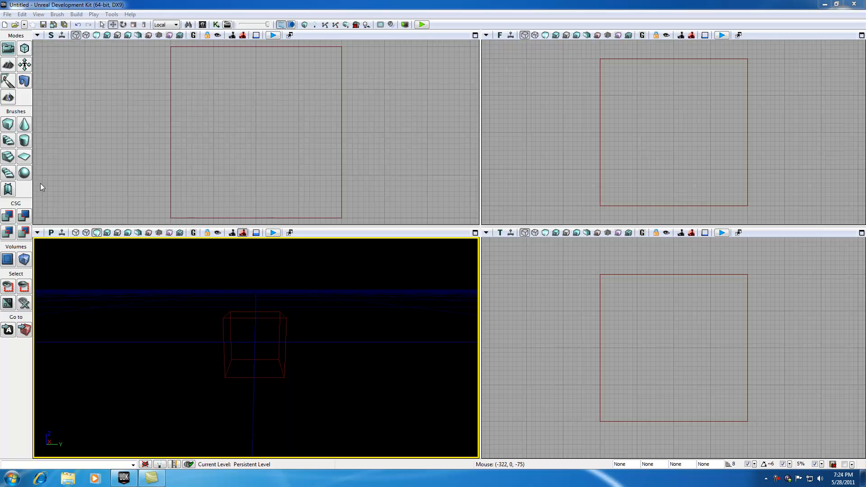
mouse_move(302, 277)
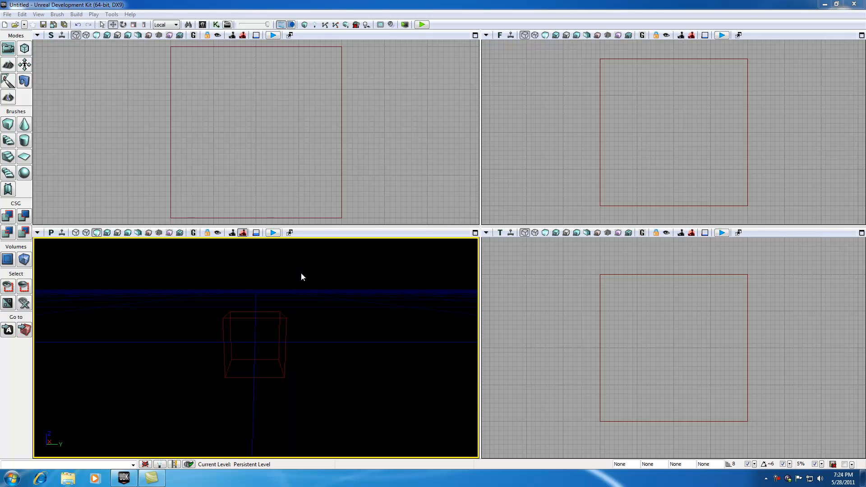
mouse_move(294, 283)
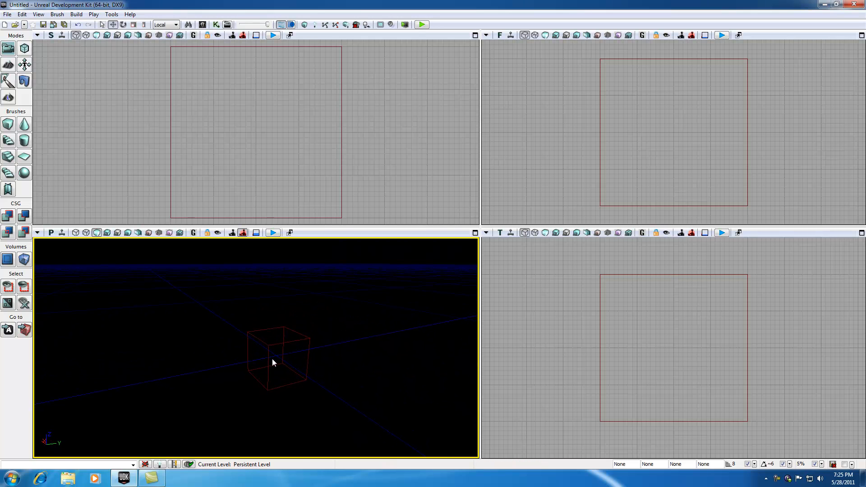
mouse_move(8, 124)
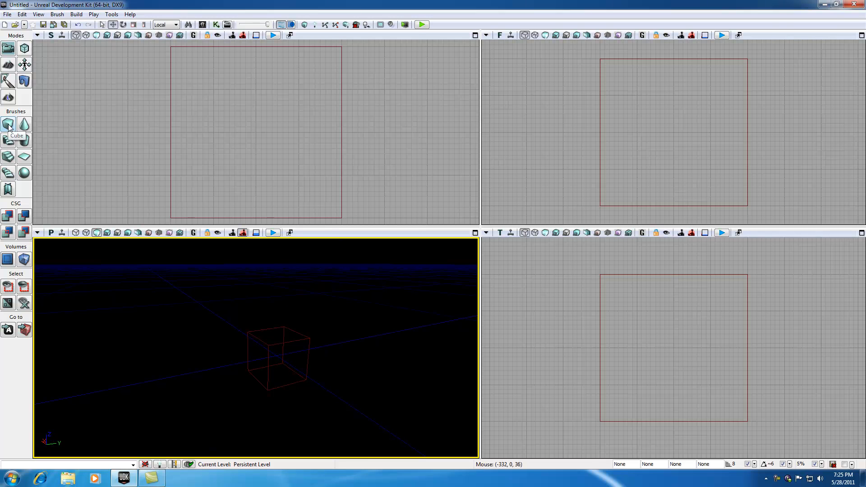
- Set the Cube builder brush to X 1024, Y 1280, Z 32 and build it
left_click(8, 125)
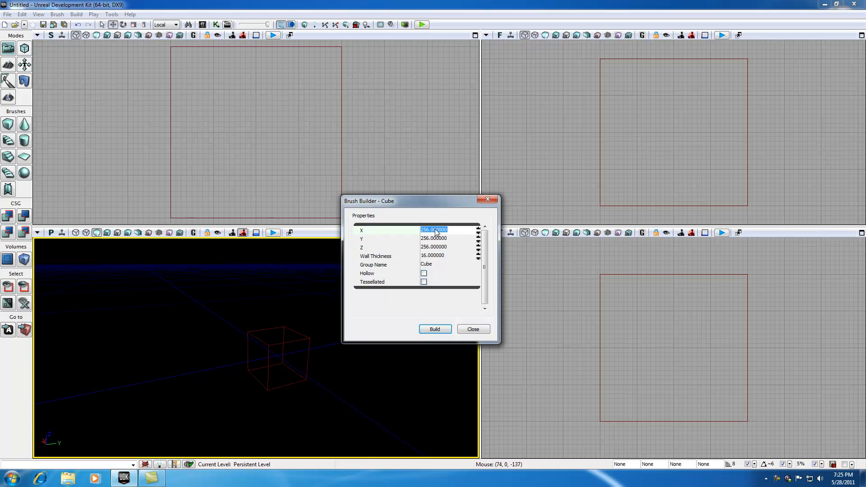
type("1024")
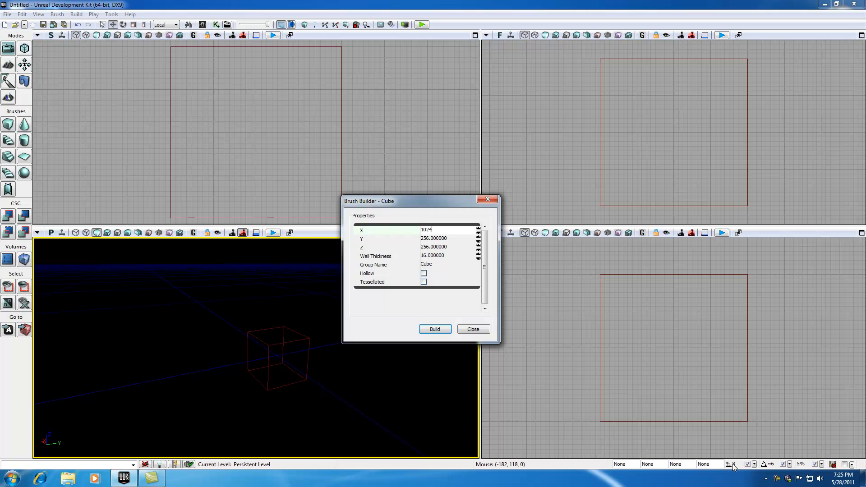
mouse_move(442, 237)
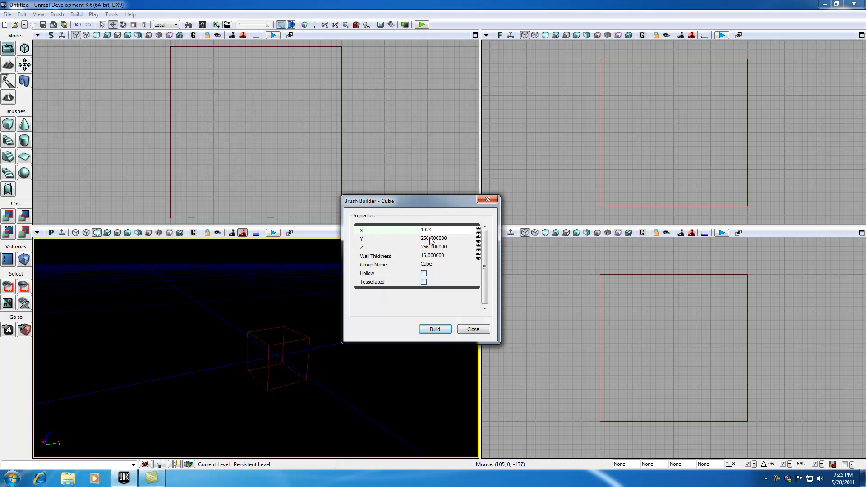
left_click(442, 238)
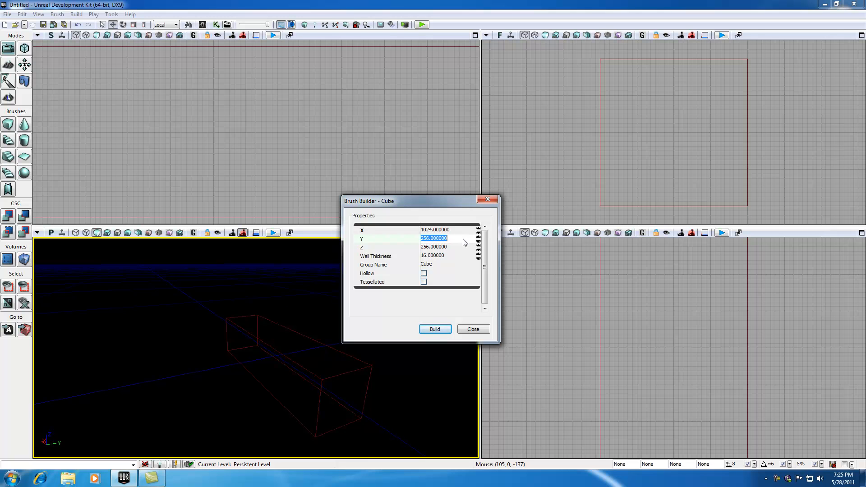
type("102")
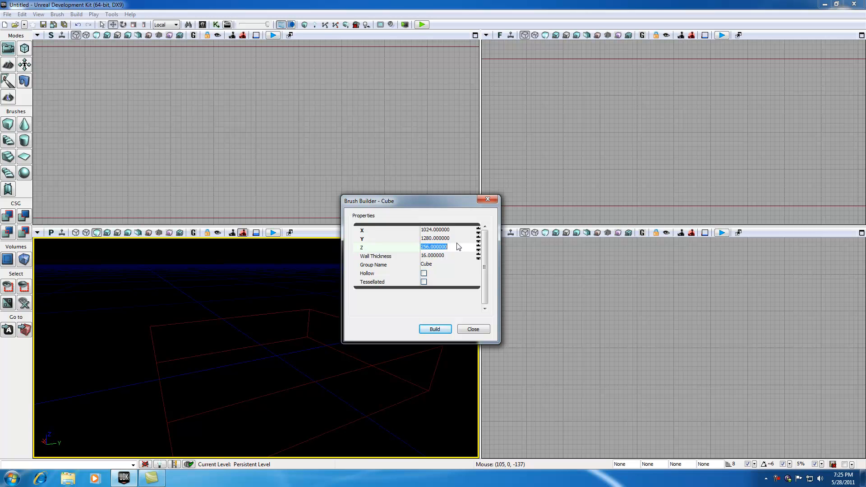
type("32")
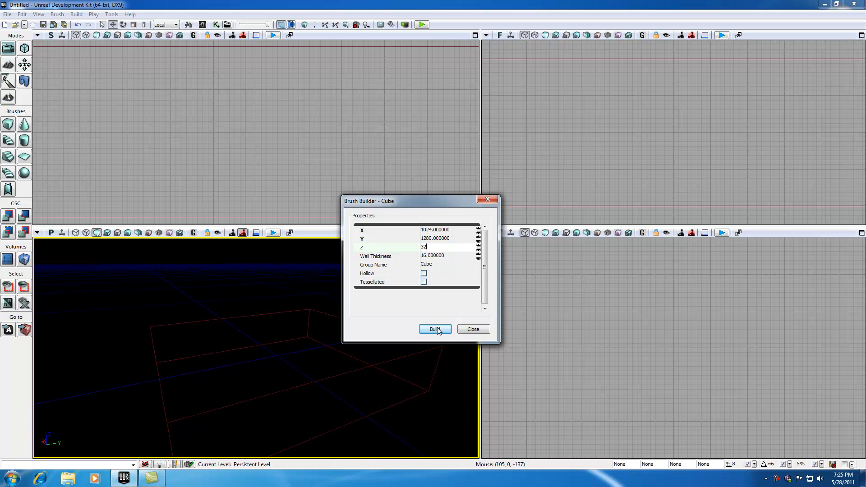
left_click(435, 329)
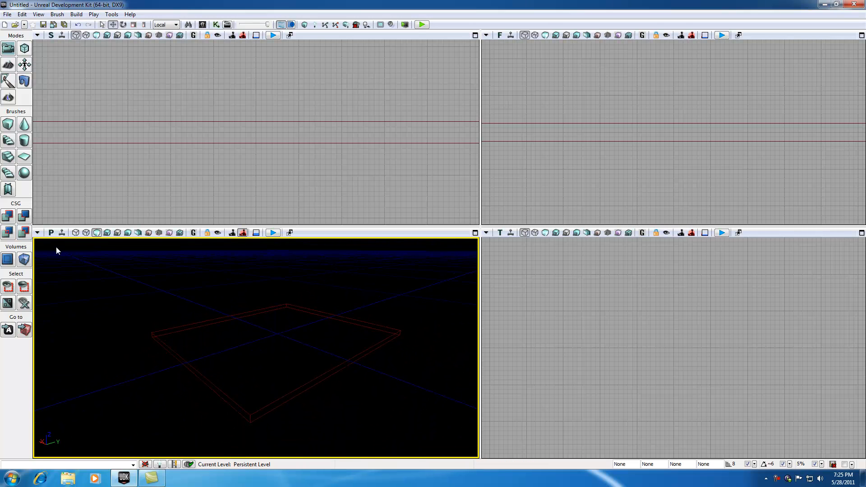
mouse_move(9, 216)
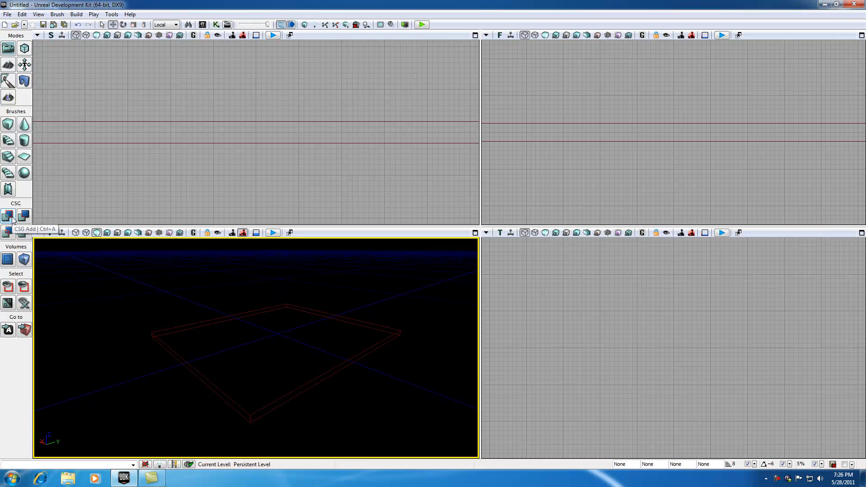
- CSG Add the 1024×1280×32 slab brush as solid level geometry
left_click(7, 216)
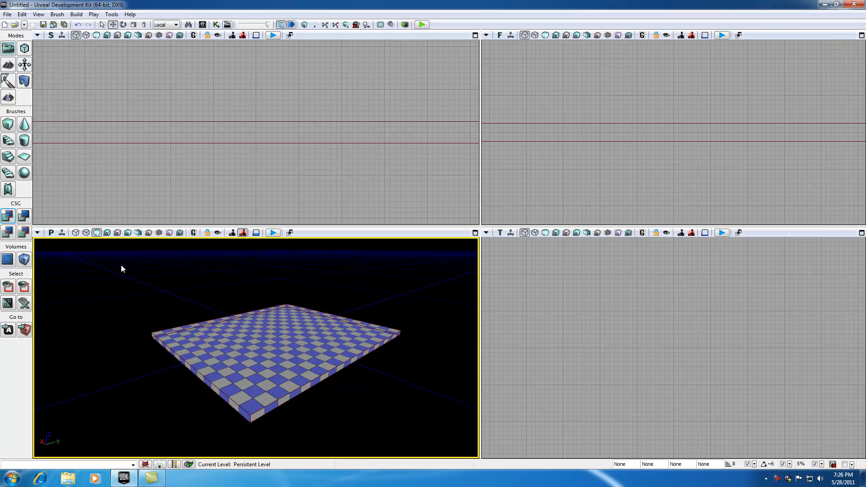
mouse_move(194, 269)
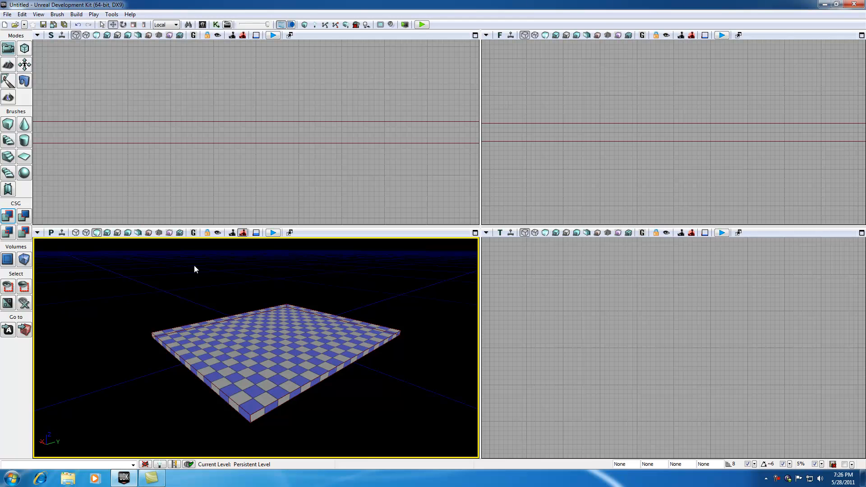
mouse_move(201, 283)
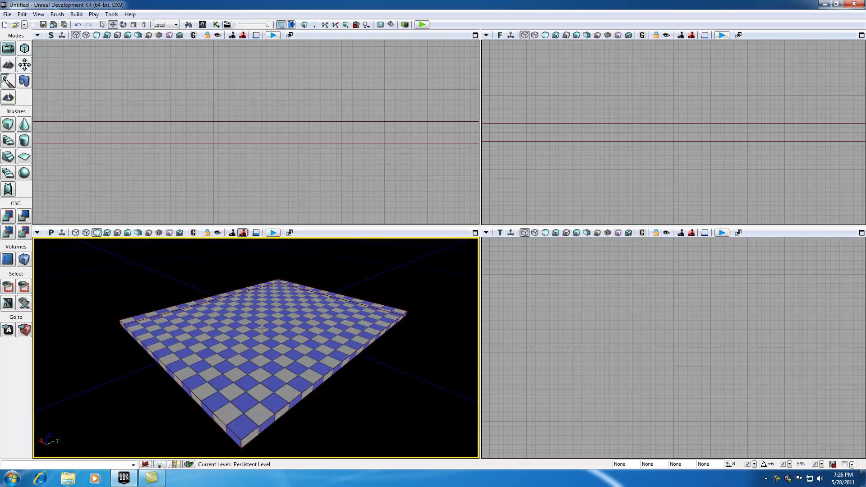
right_click(263, 329)
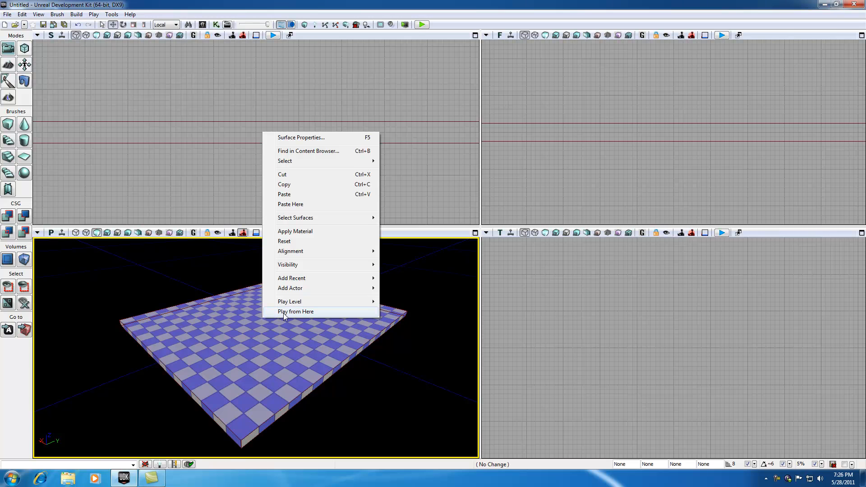
left_click(295, 312)
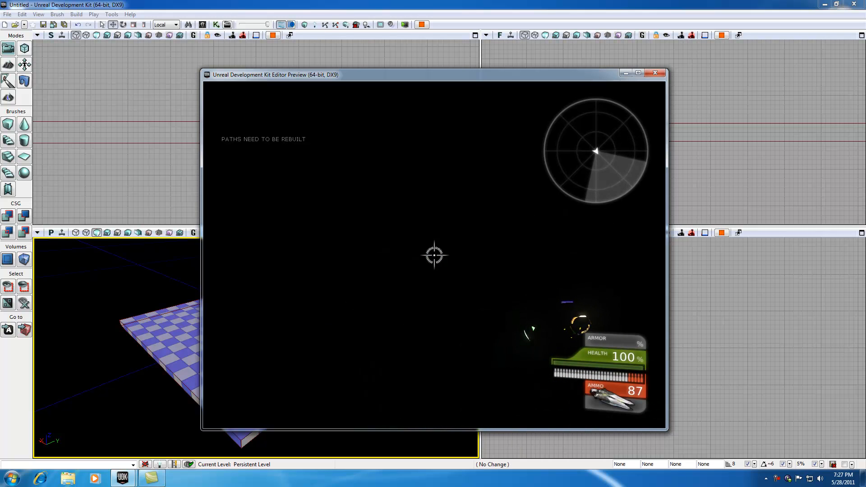
left_click(654, 72)
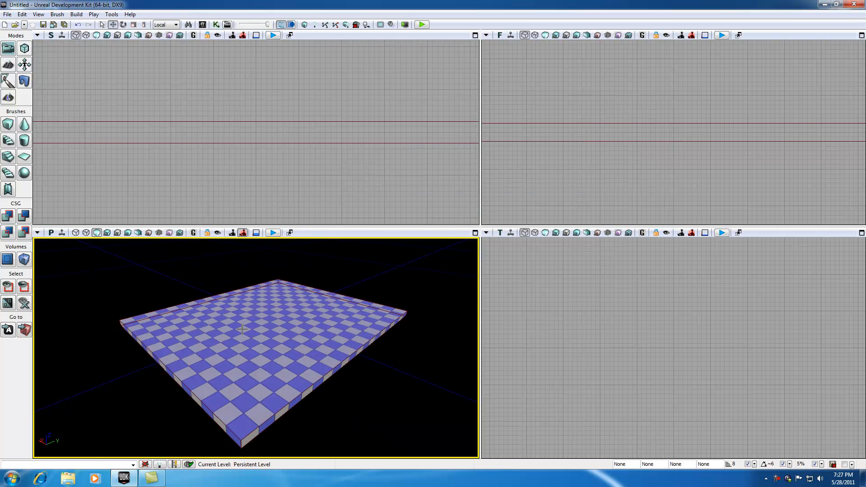
mouse_move(284, 317)
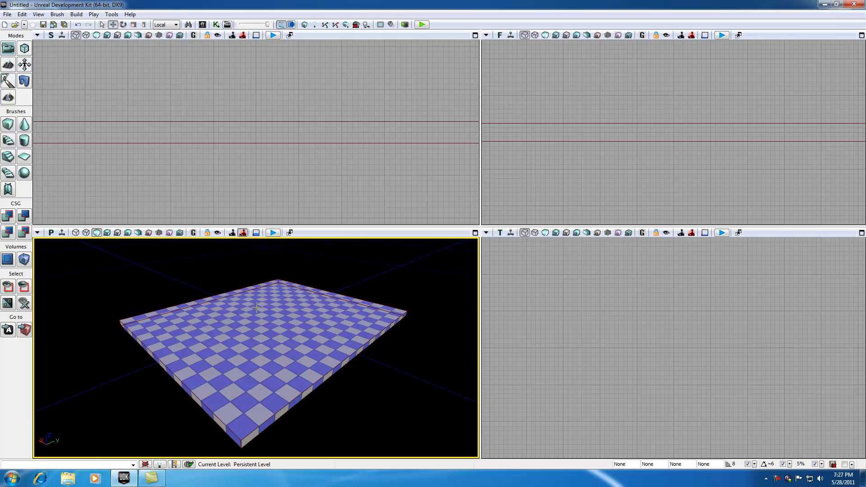
mouse_move(96, 233)
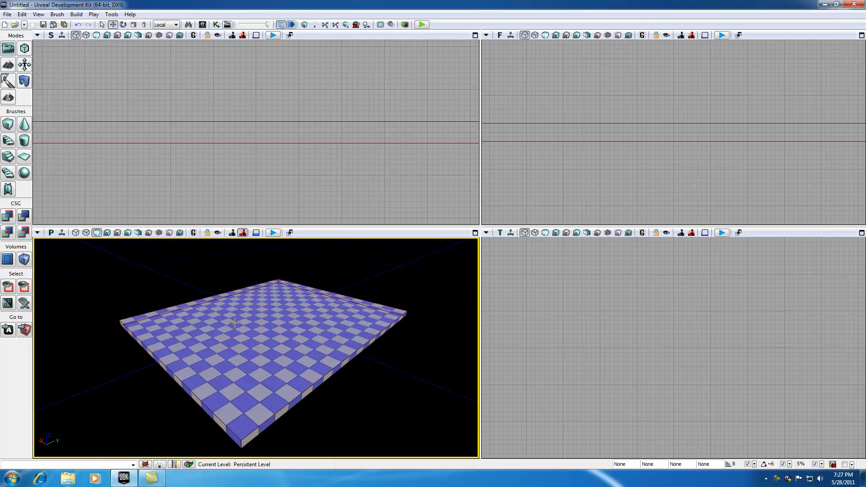
mouse_move(108, 232)
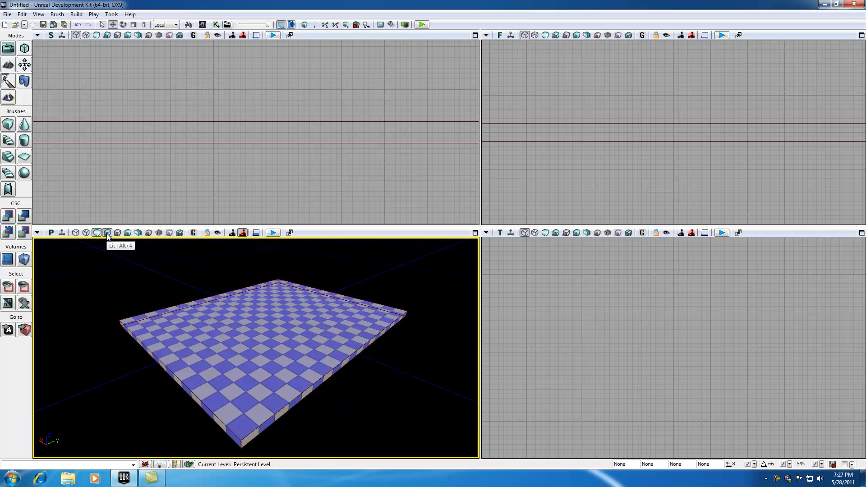
left_click(106, 232)
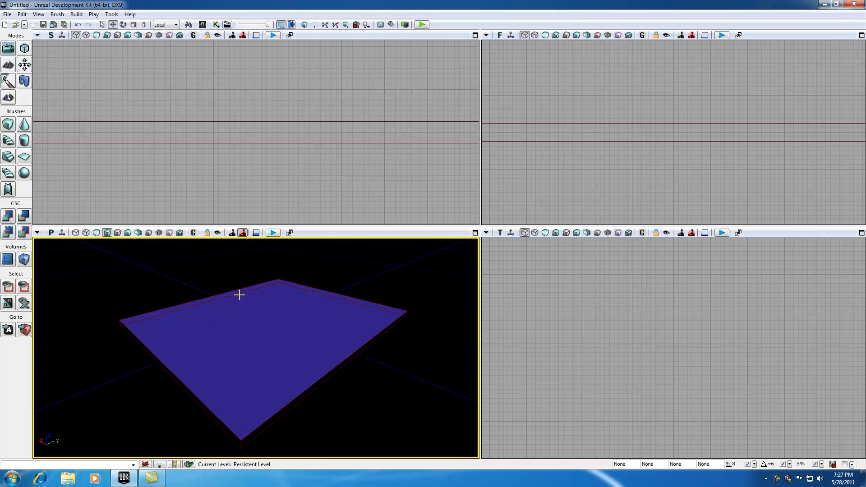
mouse_move(199, 244)
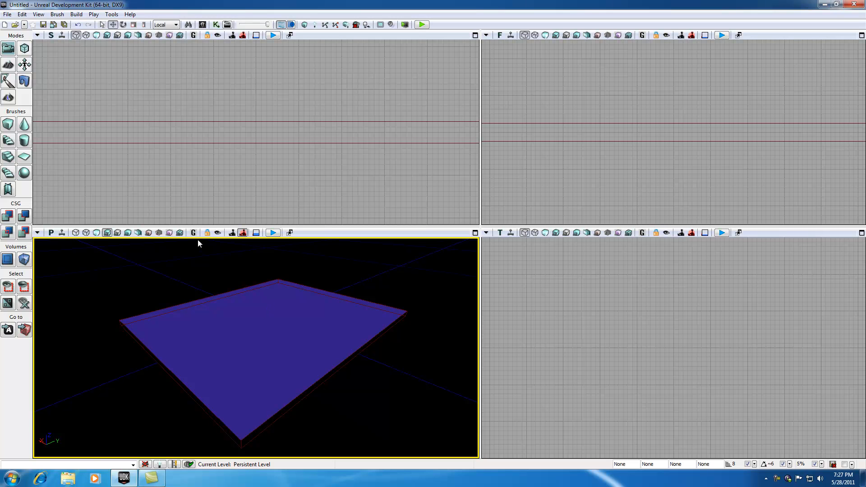
left_click(194, 232)
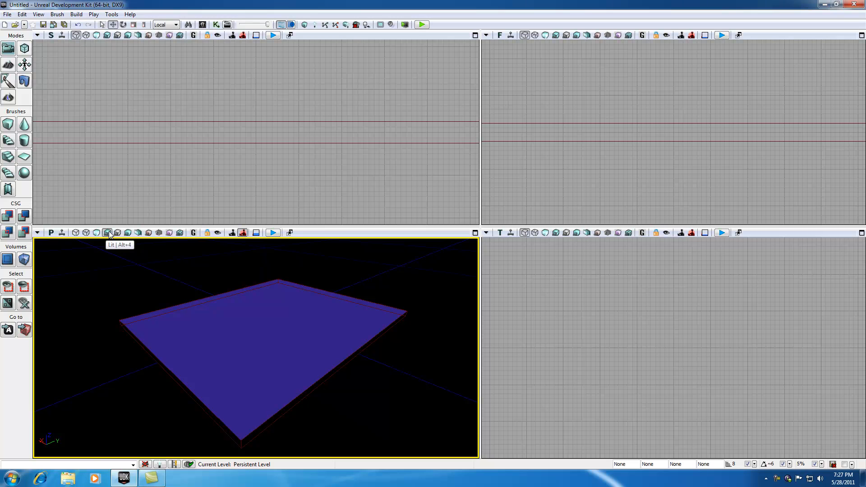
left_click(108, 232)
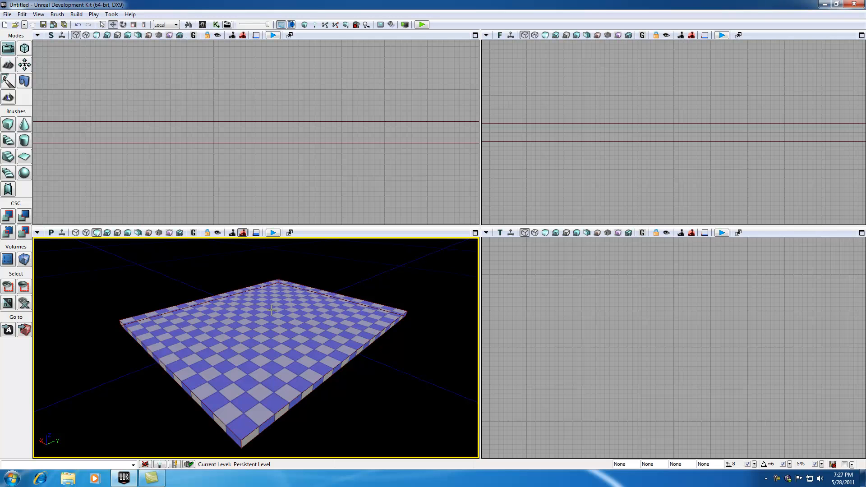
mouse_move(260, 330)
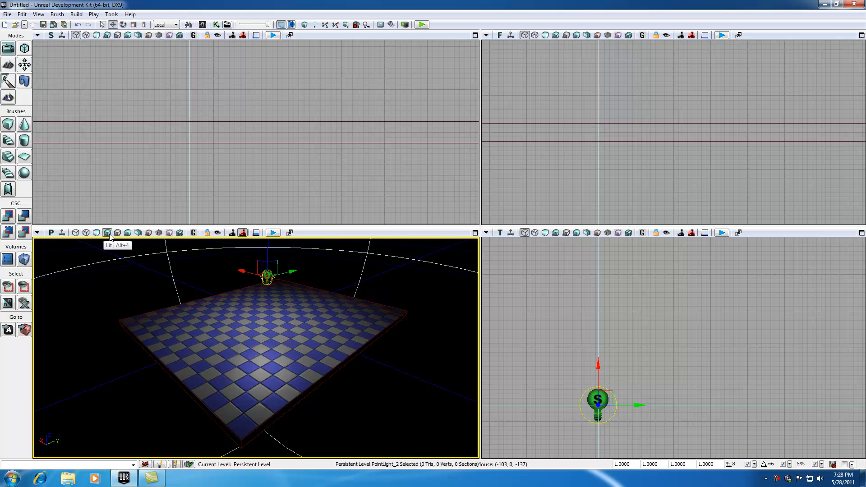
- Toggle the viewport lighting mode, then run and close a quick Play In Editor test
left_click(97, 232)
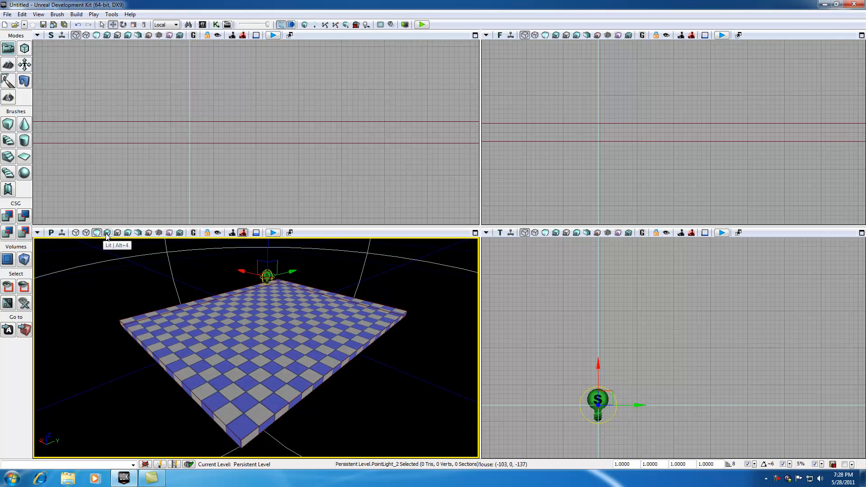
left_click(106, 232)
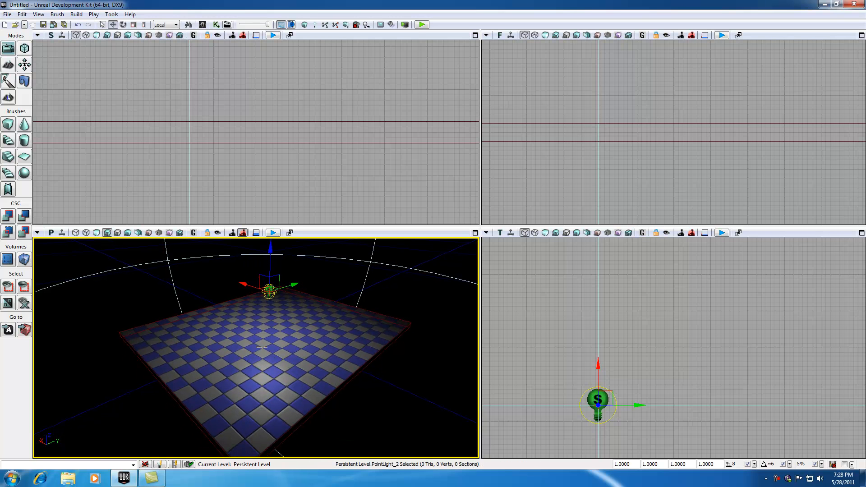
left_click(421, 25)
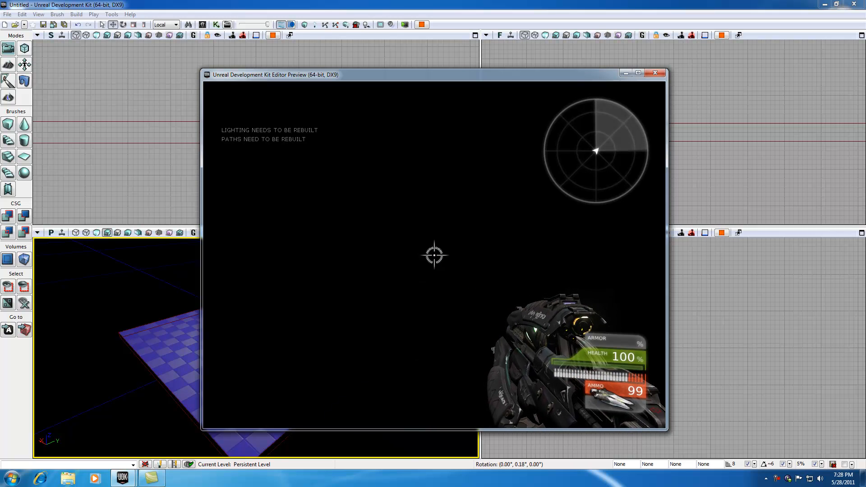
left_click(654, 72)
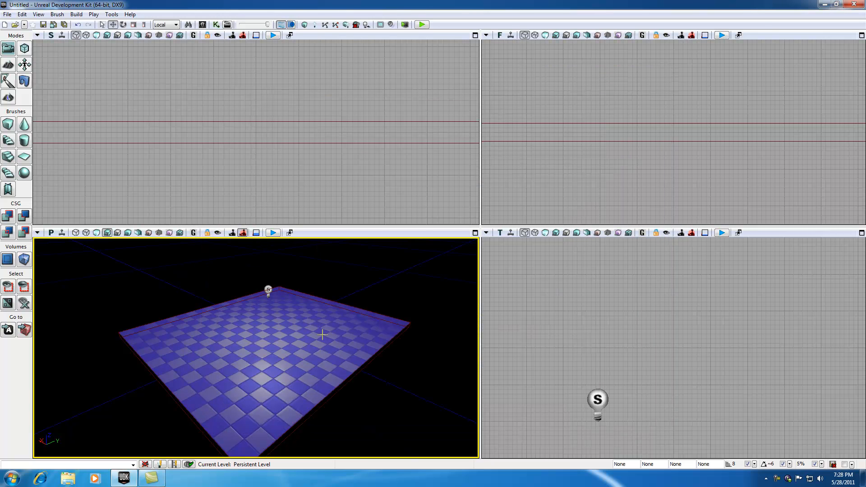
mouse_move(325, 341)
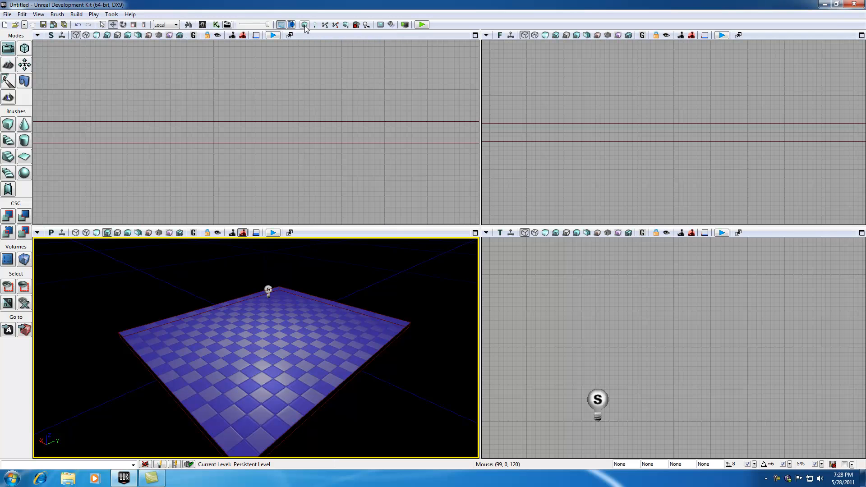
mouse_move(346, 25)
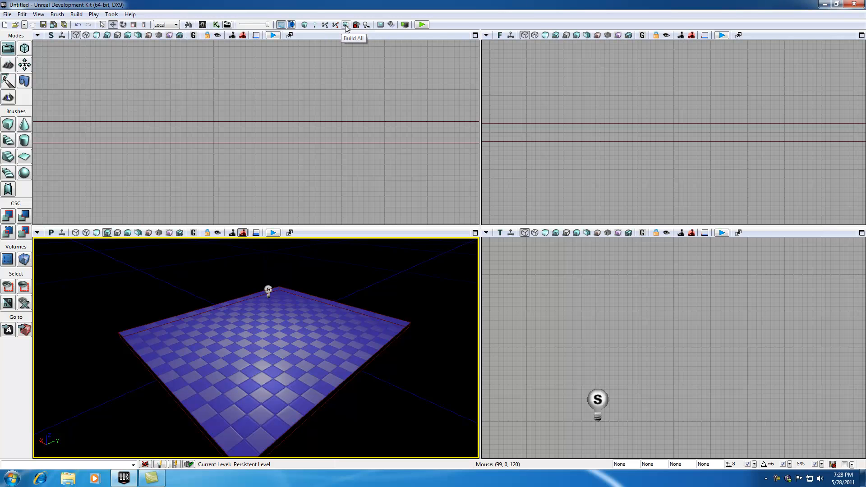
- Run Build All for geometry, lighting and paths, then close the Map Check report
left_click(345, 24)
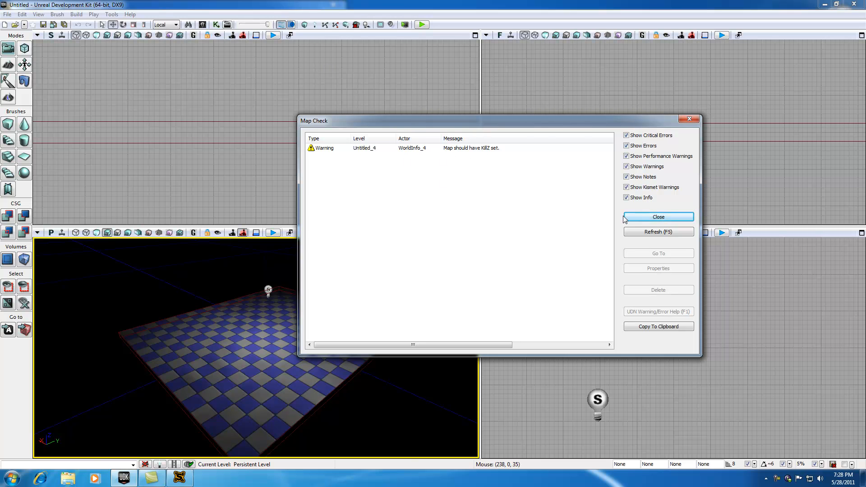
left_click(658, 217)
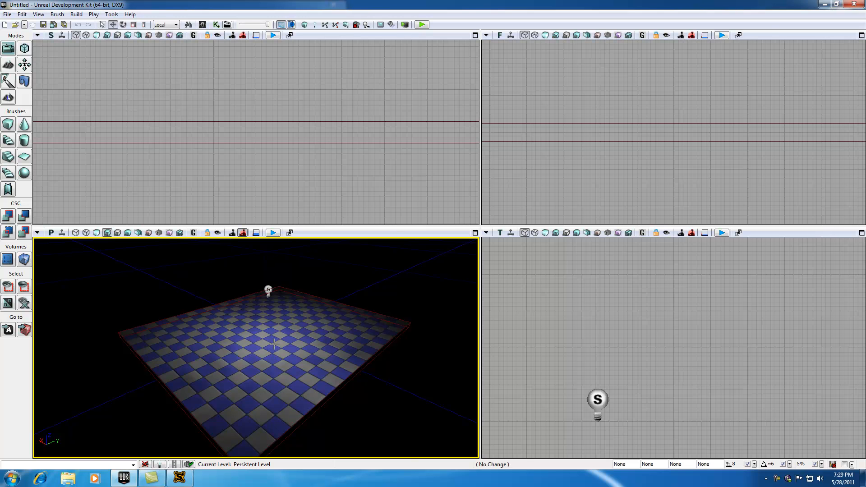
- Play from Here on the floor, fire the weapon three times, then close the preview
right_click(273, 343)
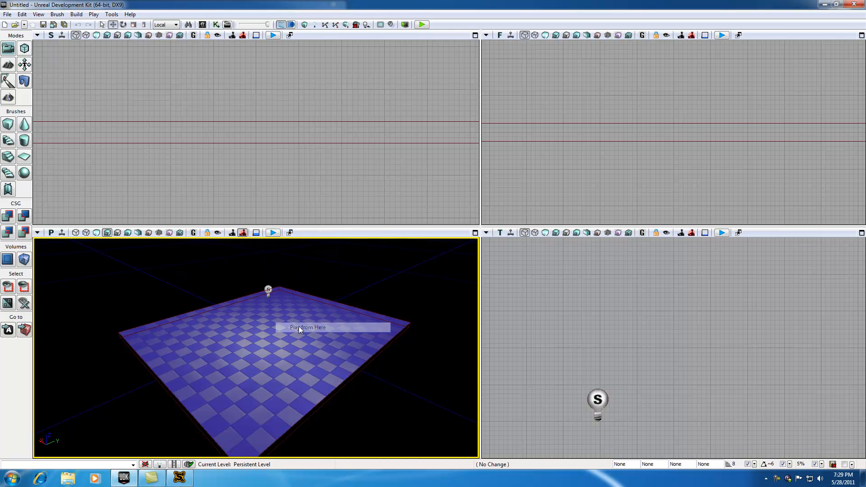
left_click(307, 327)
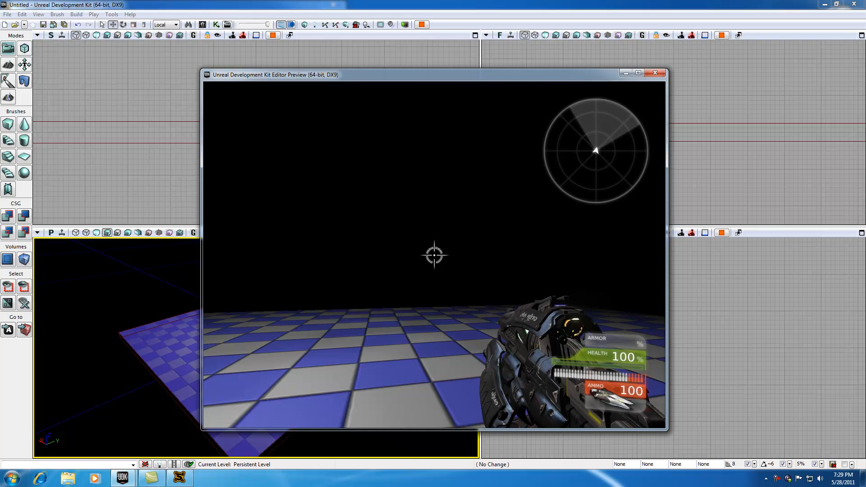
left_click(433, 256)
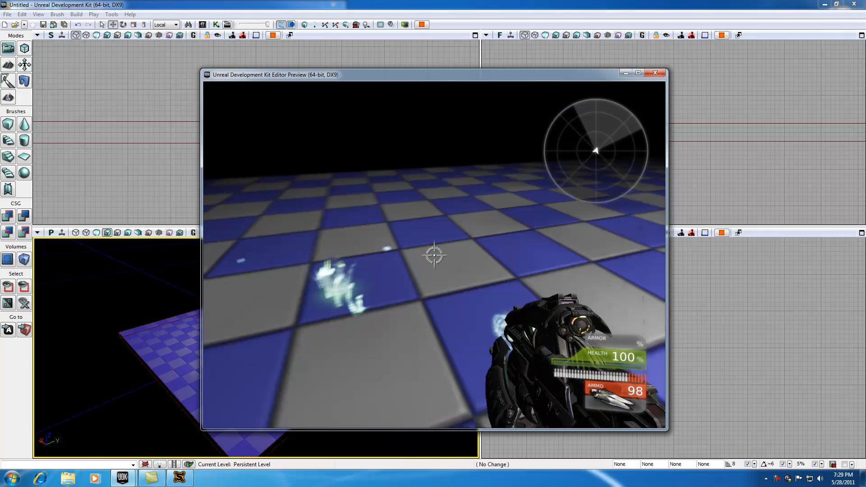
left_click(433, 255)
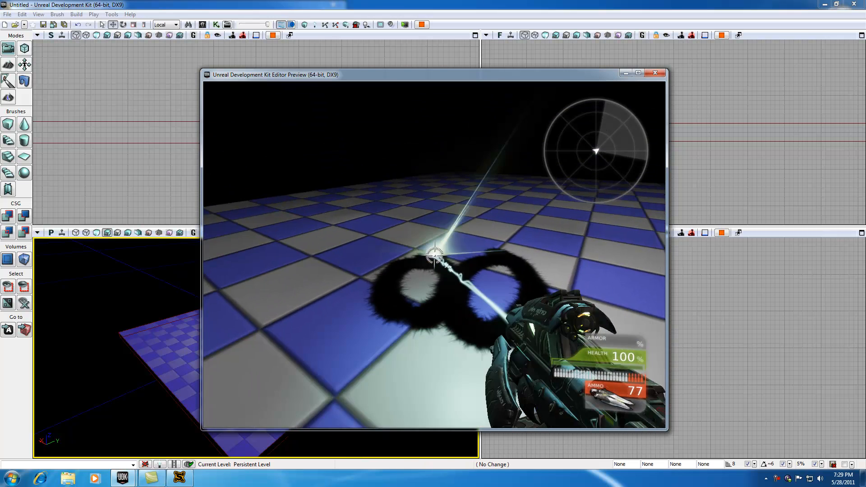
left_click(434, 257)
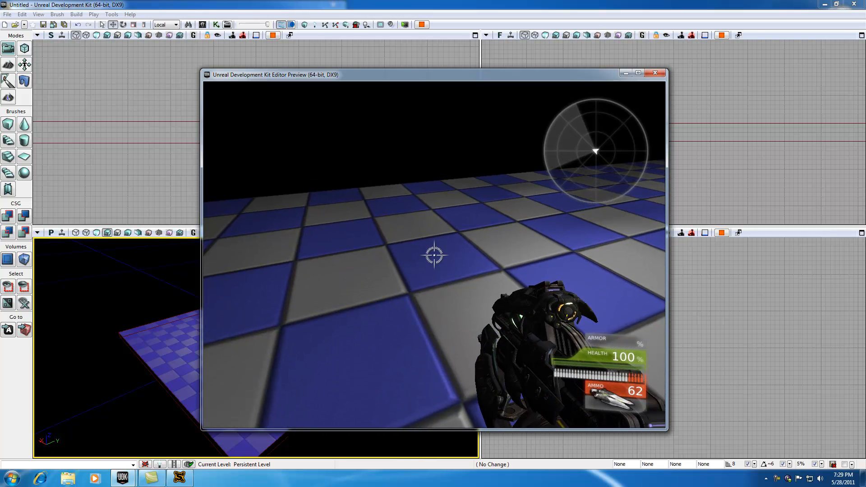
left_click(655, 72)
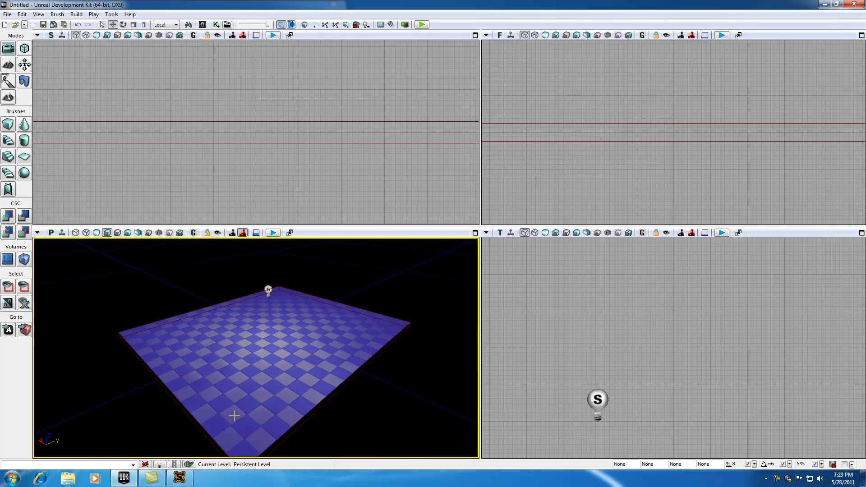
mouse_move(8, 124)
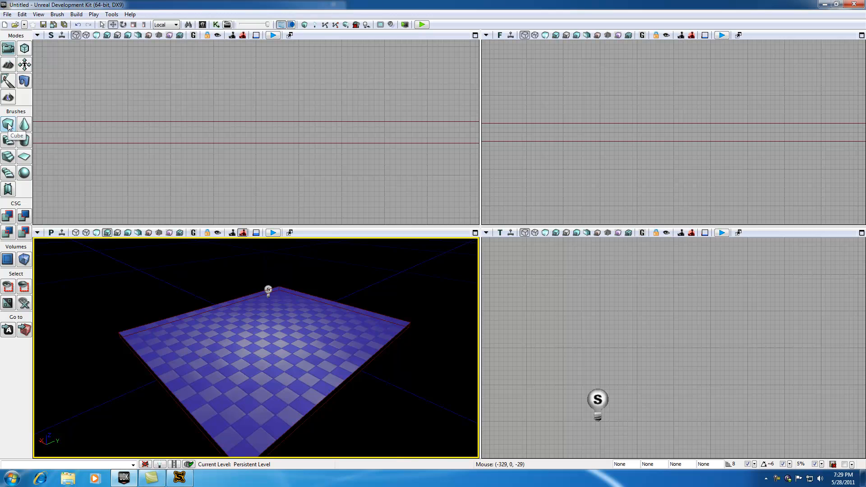
- Check the Cube brush still measures 1024×1280×32, then open the File menu
left_click(9, 125)
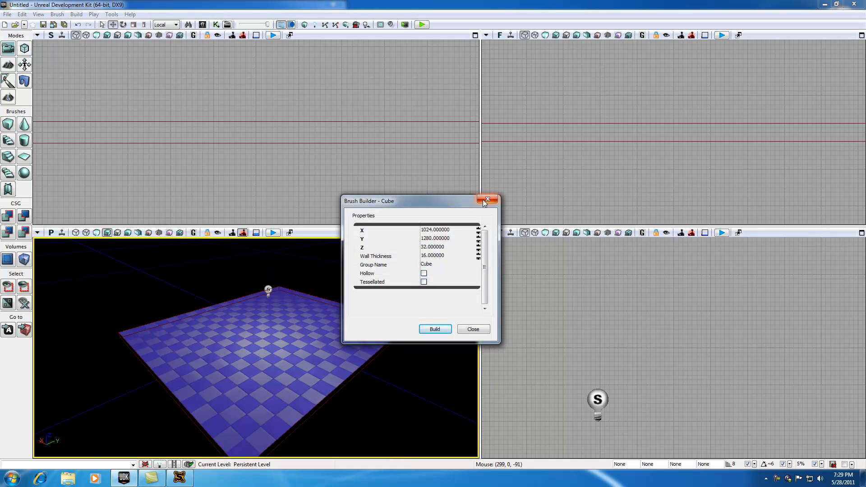
left_click(488, 200)
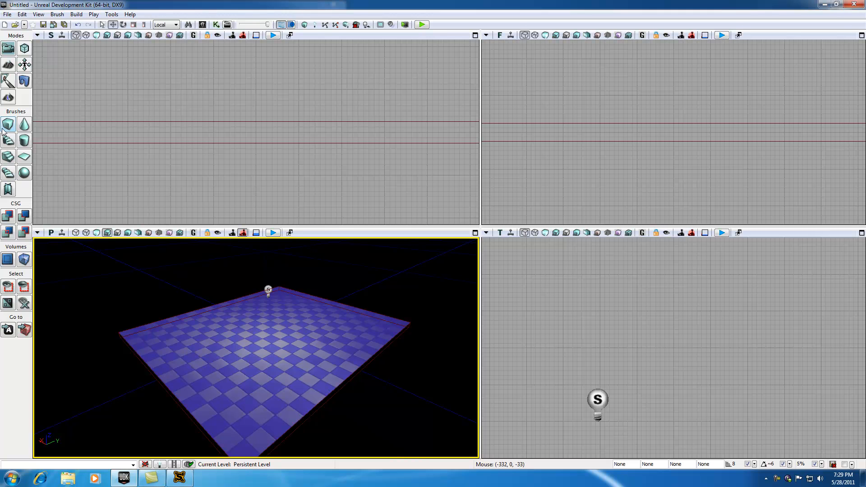
left_click(8, 125)
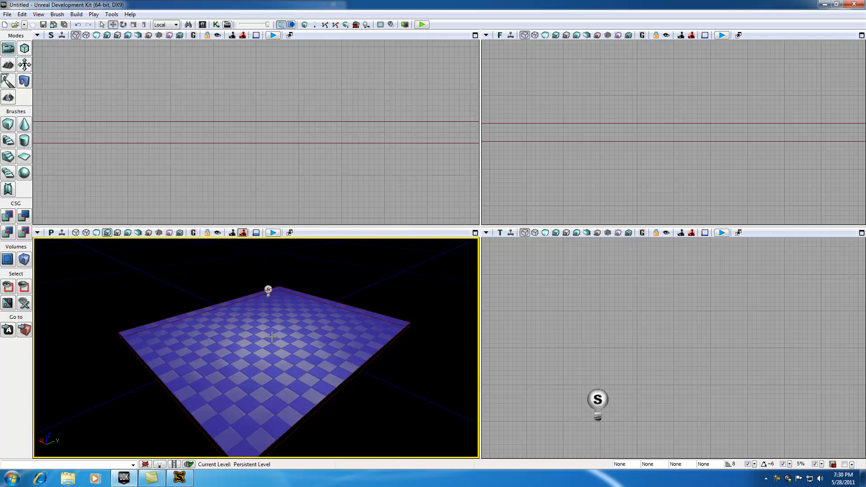
mouse_move(366, 35)
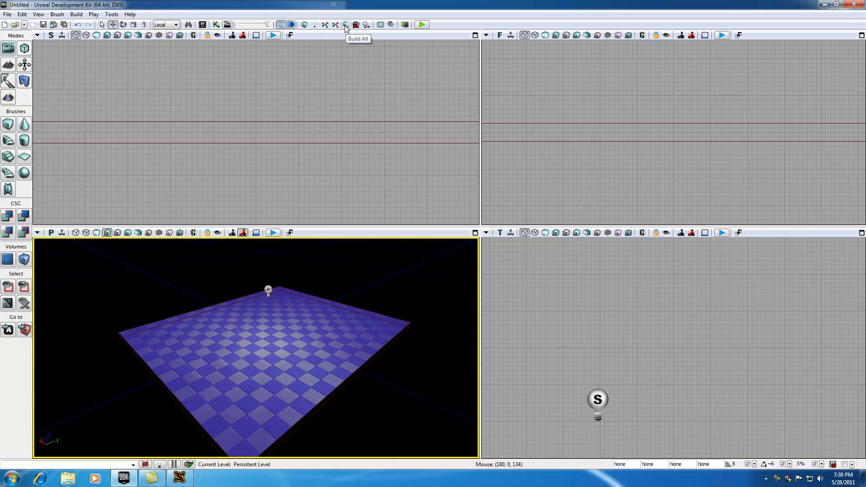
mouse_move(9, 20)
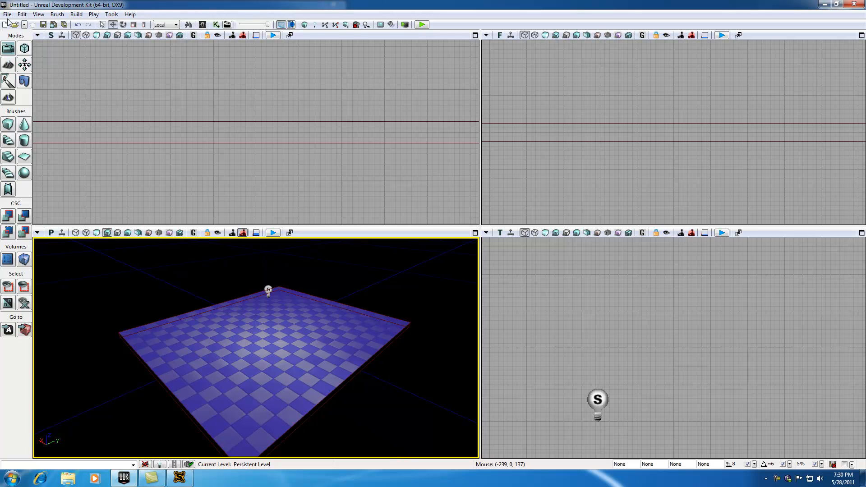
left_click(8, 14)
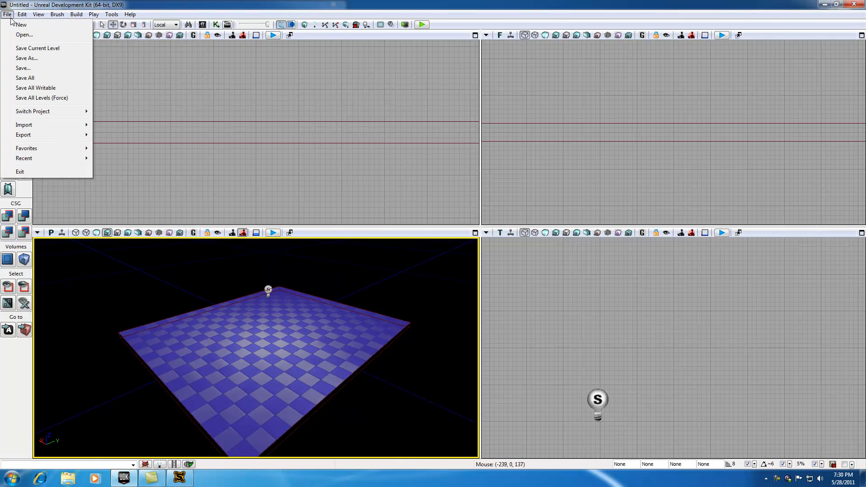
- Choose Save As, create a 'YouTube' folder inside Maps, and open it
left_click(26, 57)
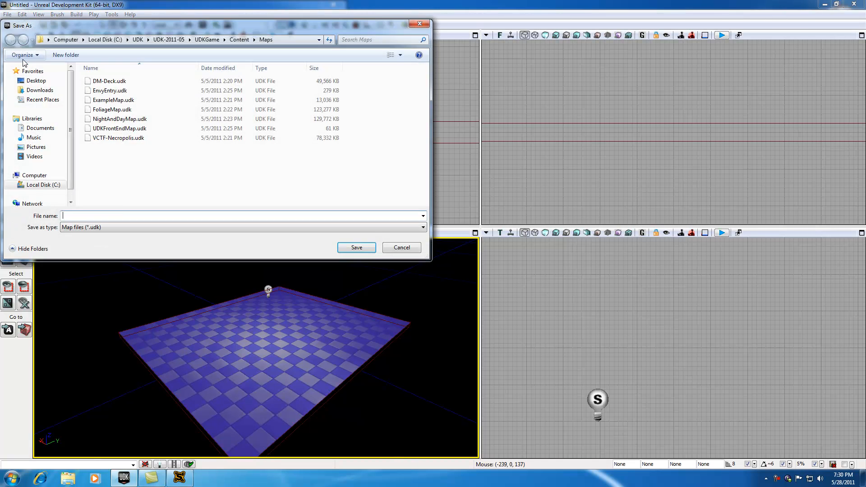
right_click(160, 160)
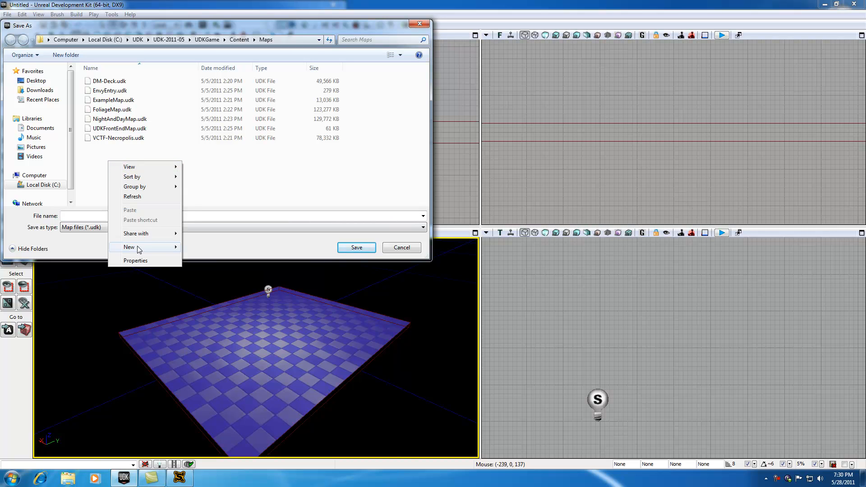
left_click(129, 247)
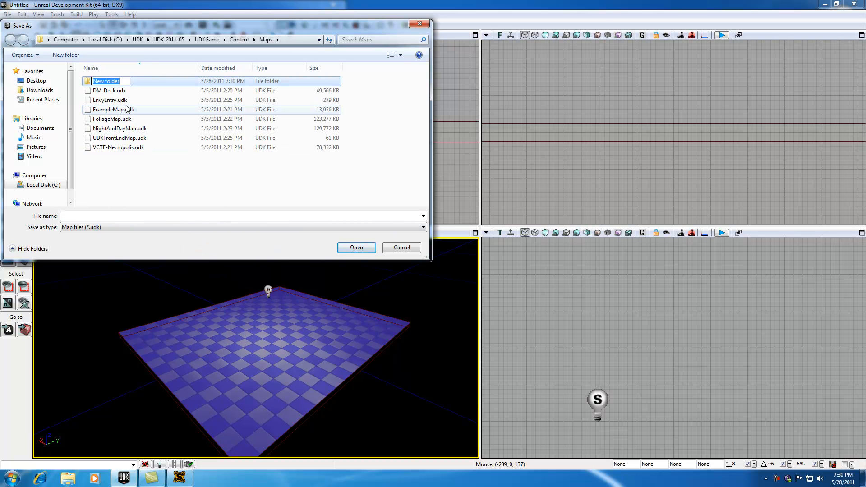
type("Y")
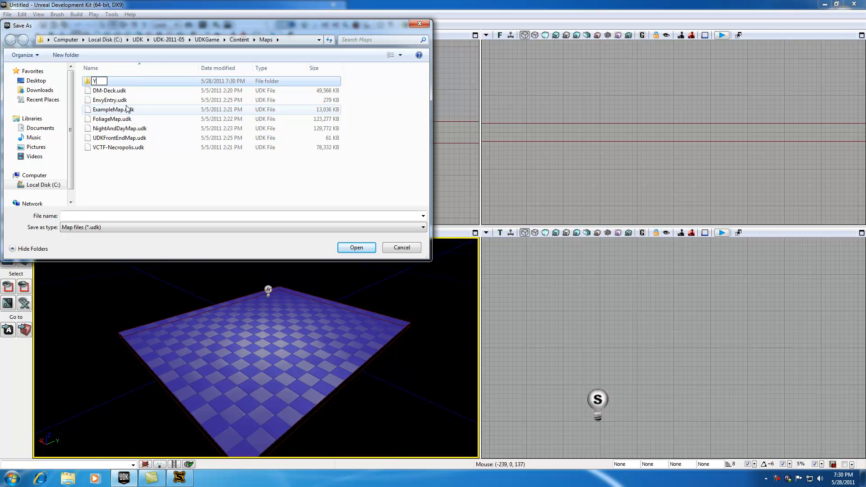
type("ouTube")
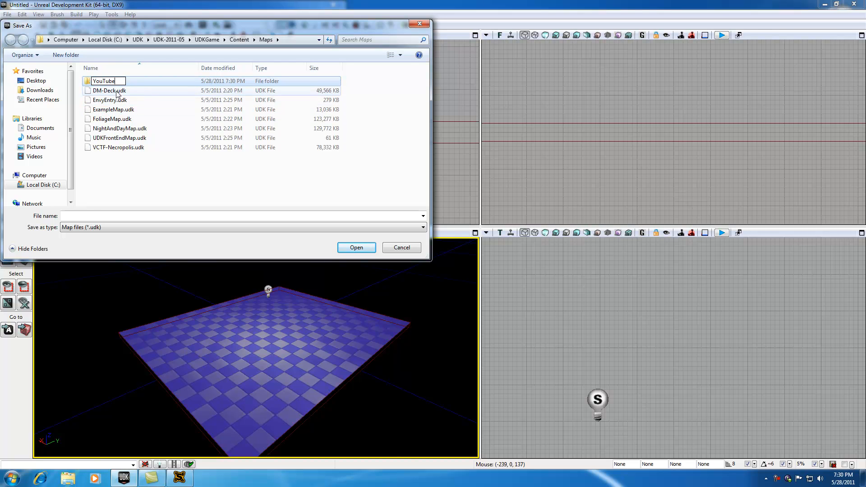
double_click(104, 80)
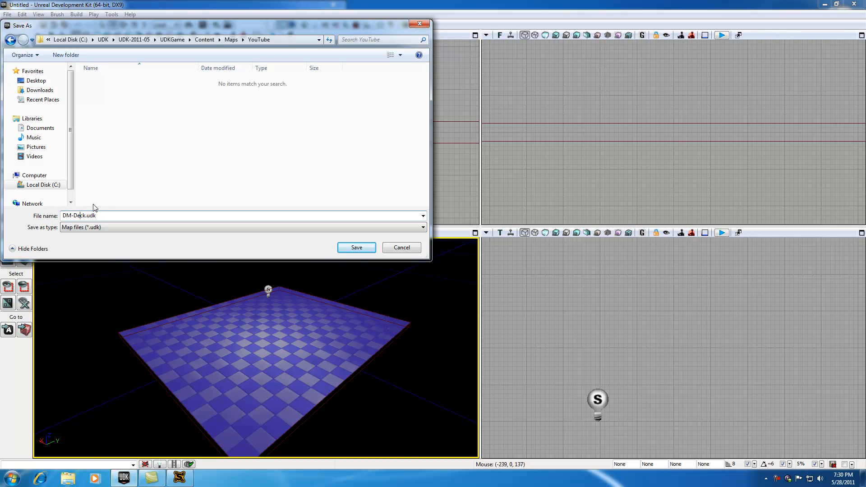
- Name the file DM-BuckysMap.udk and save it in the YouTube folder
double_click(77, 216)
type("BuckysMap")
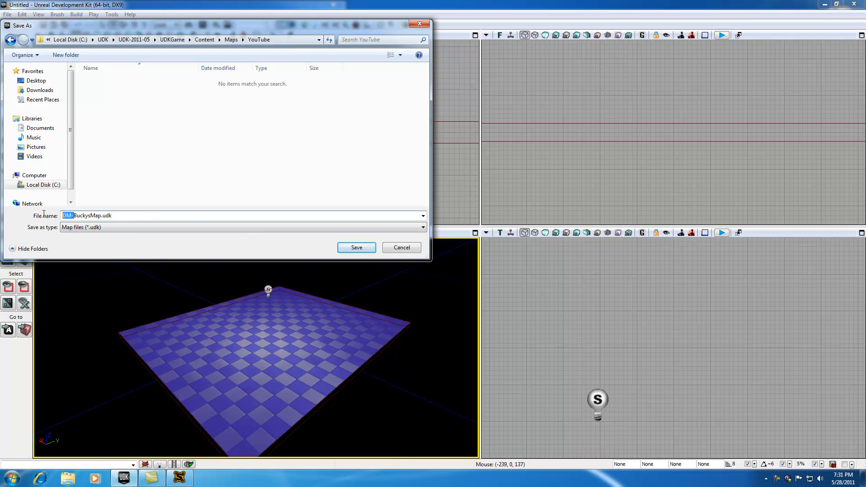
left_click(356, 248)
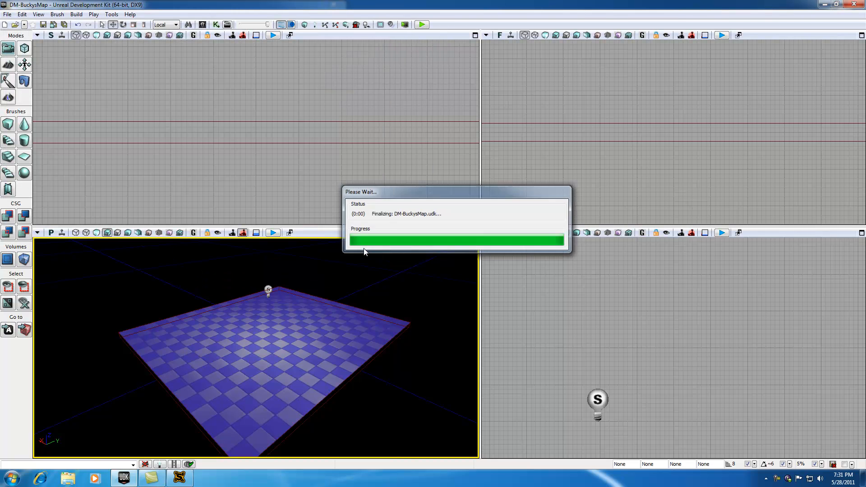